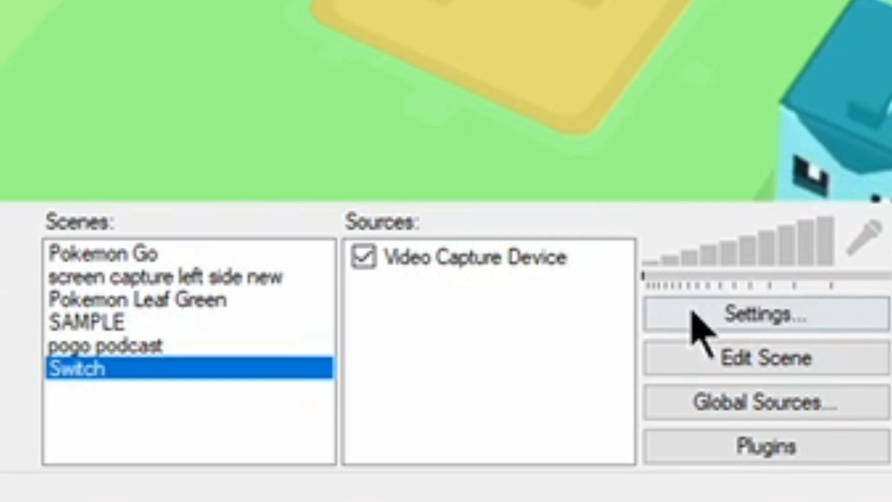
{"action": "mouse_move", "coordinate": [480, 361]}
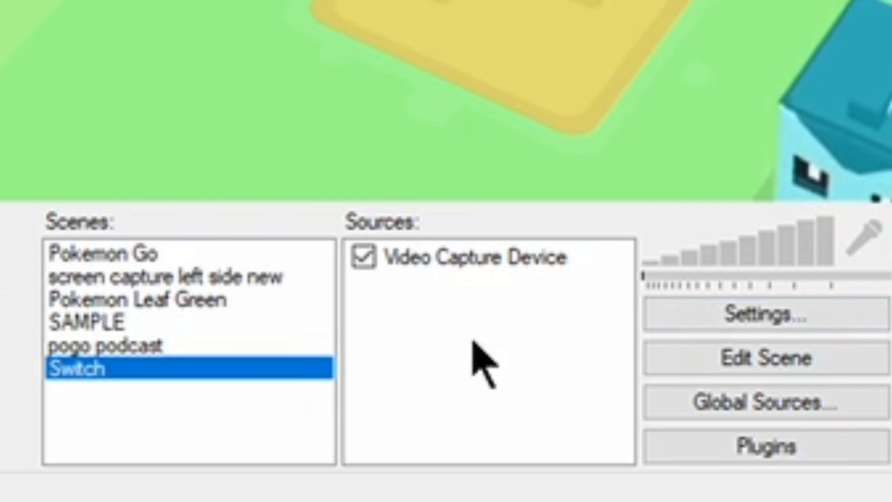
Bring up the Video Capture Device source's properties in the Switch scene
{"action": "right_click", "coordinate": [478, 358]}
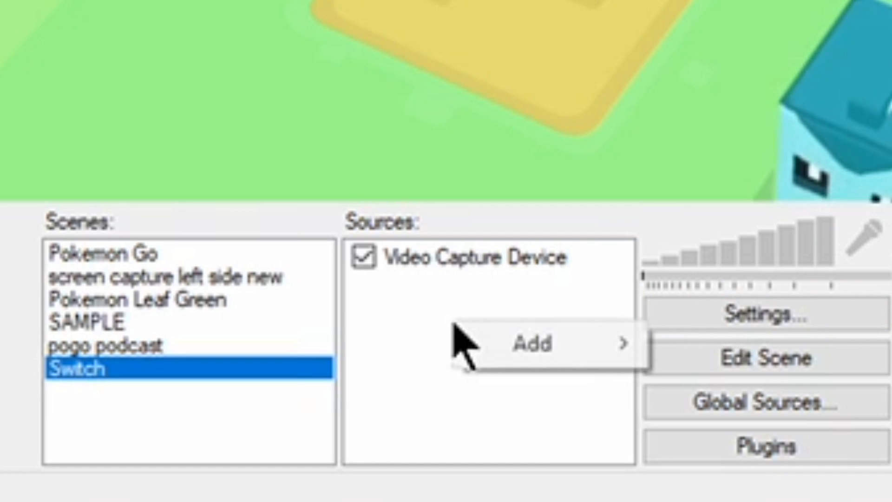
{"action": "left_click", "coordinate": [535, 343]}
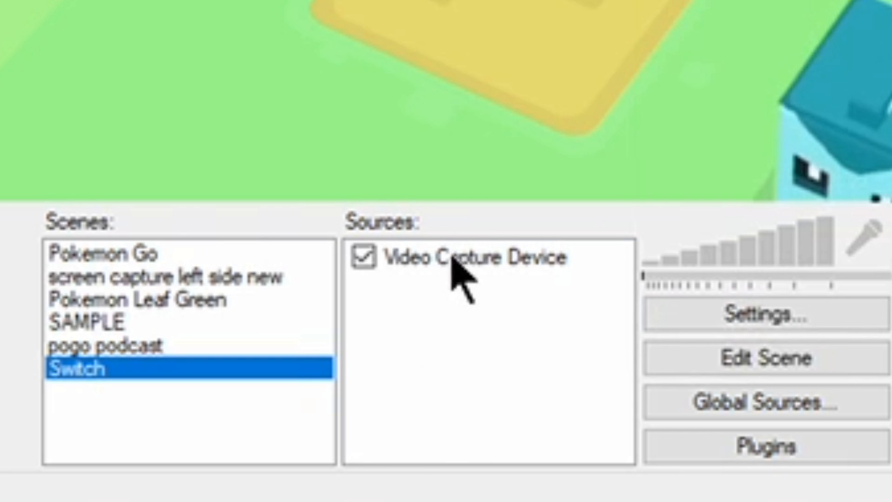
{"action": "right_click", "coordinate": [472, 256]}
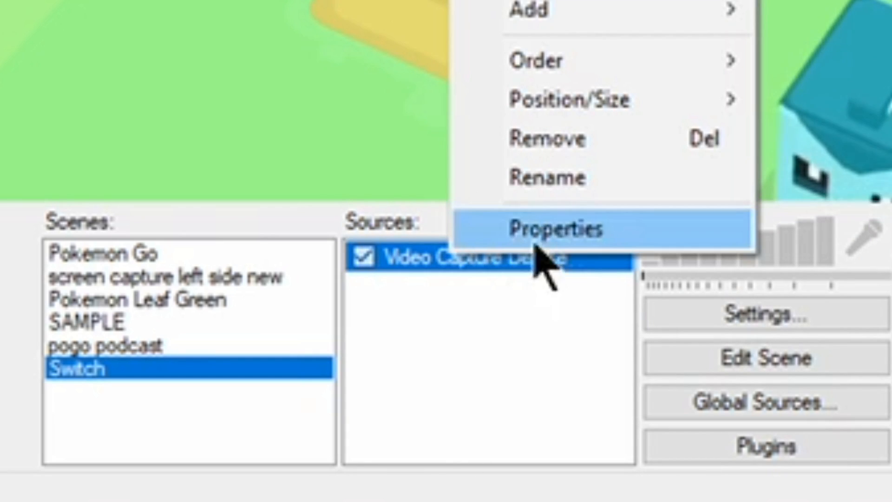
{"action": "left_click", "coordinate": [557, 228]}
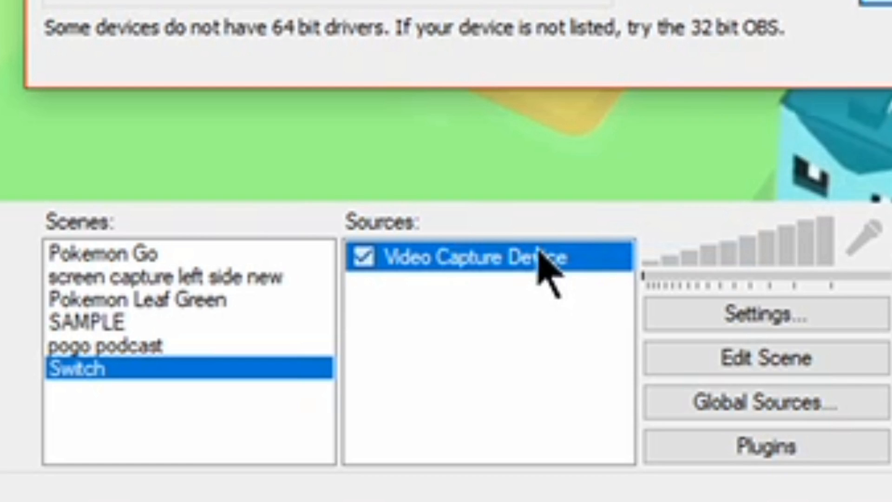
{"action": "mouse_move", "coordinate": [518, 179]}
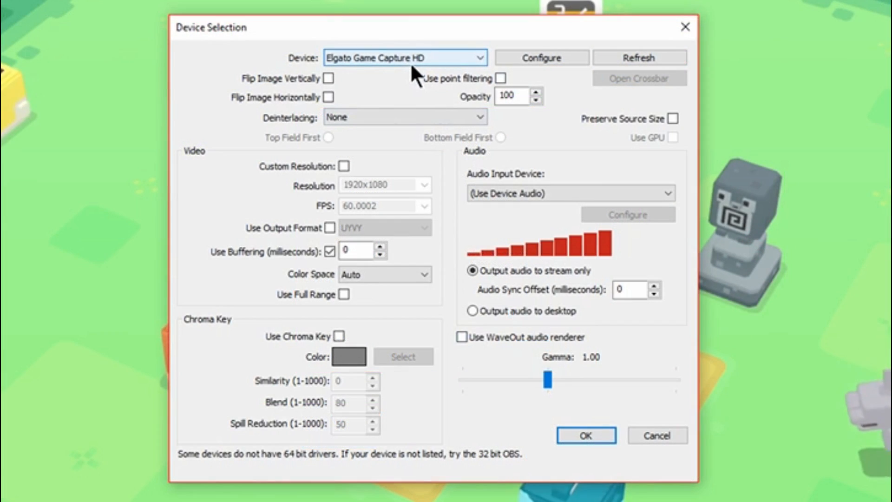
Keep Elgato Game Capture HD chosen as the capture device
{"action": "left_click", "coordinate": [480, 58]}
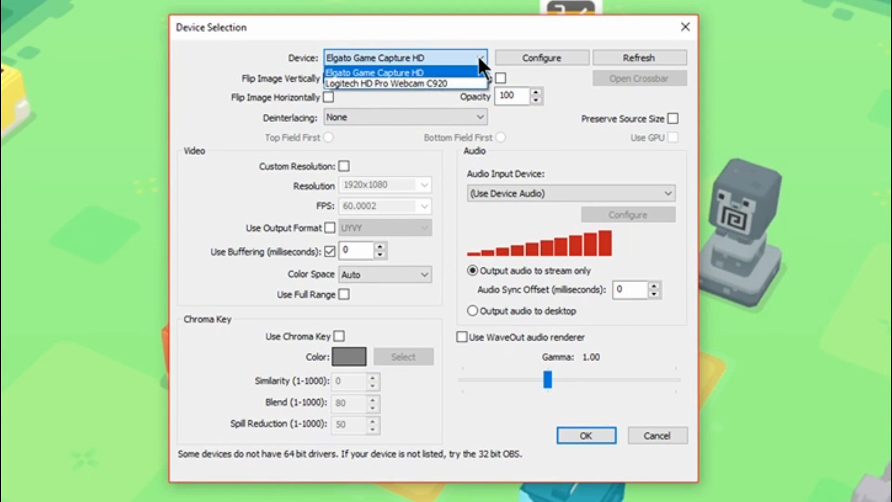
{"action": "left_click", "coordinate": [374, 72]}
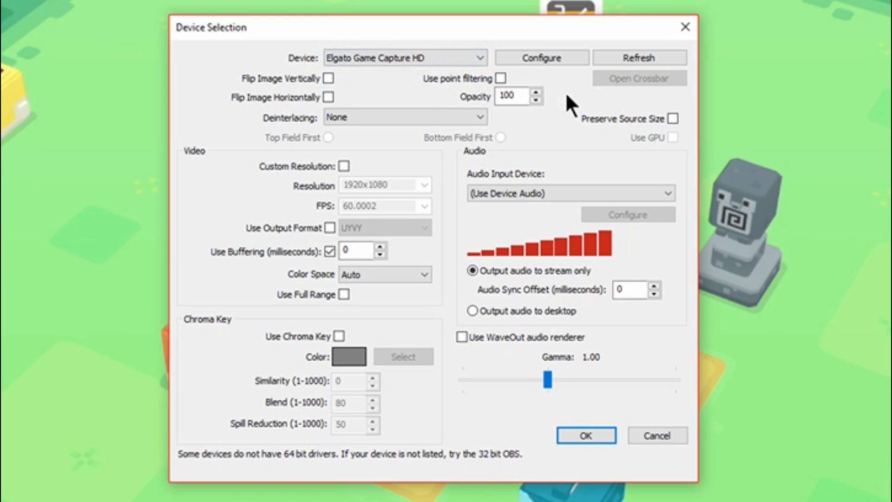
{"action": "mouse_move", "coordinate": [540, 58]}
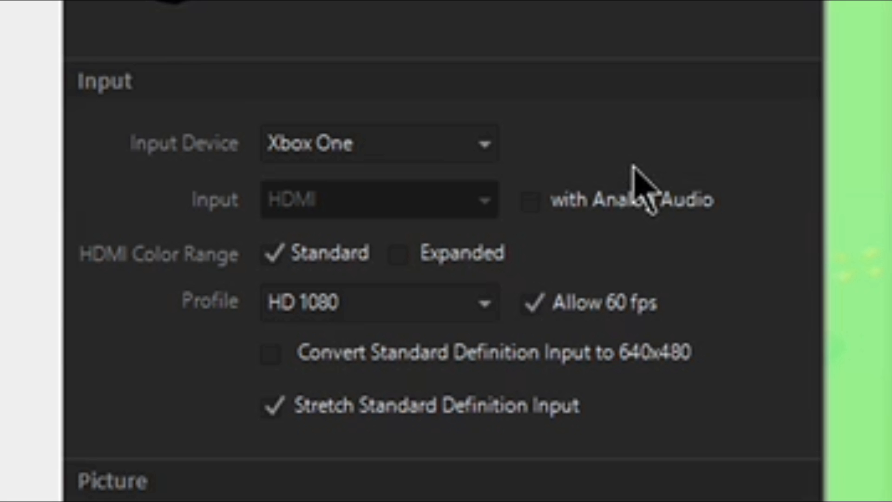
{"action": "mouse_move", "coordinate": [498, 170]}
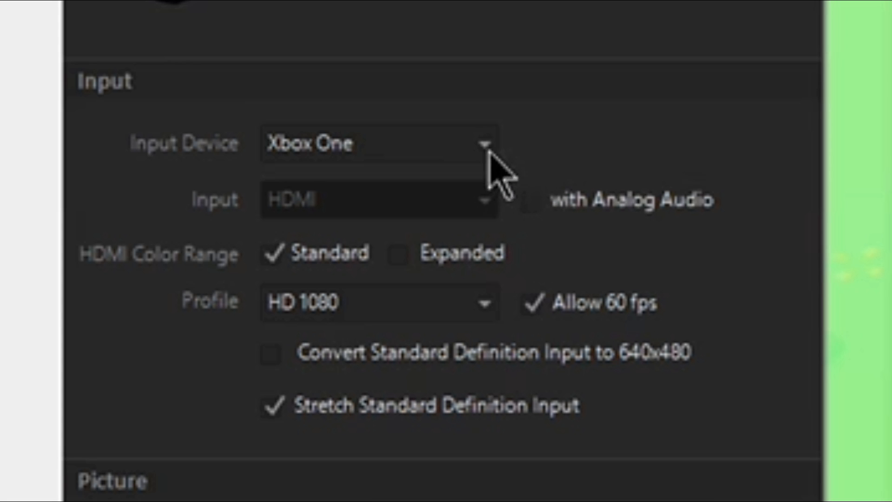
{"action": "mouse_move", "coordinate": [498, 165]}
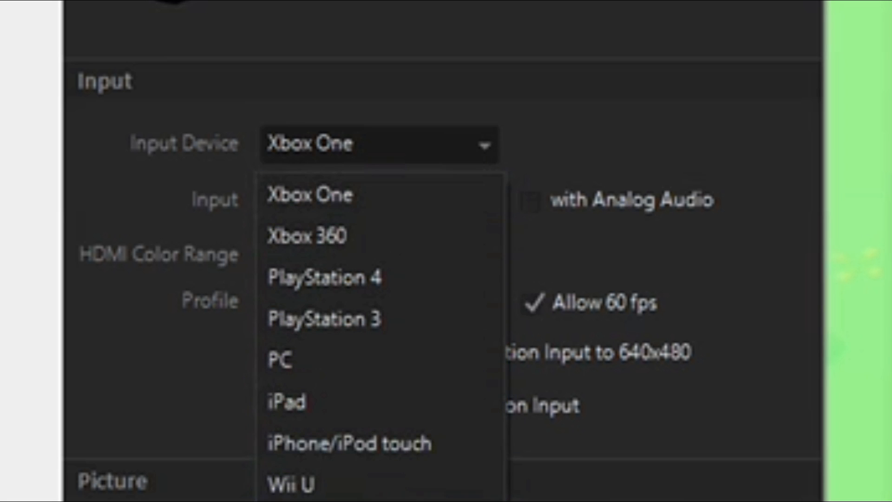
{"action": "left_click", "coordinate": [310, 195]}
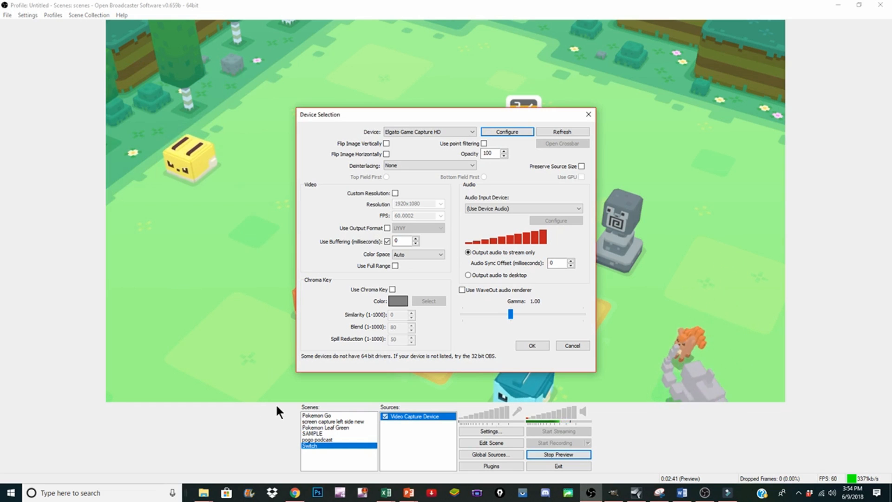
{"action": "mouse_move", "coordinate": [483, 217]}
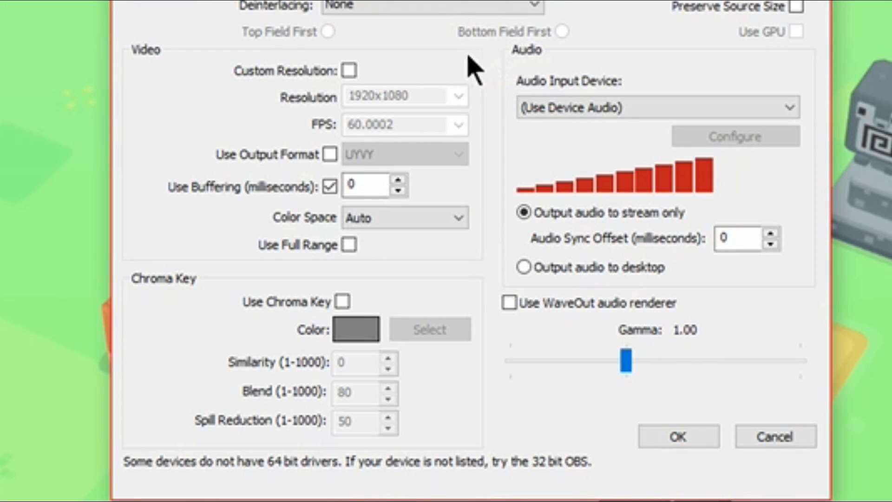
{"action": "mouse_move", "coordinate": [407, 108]}
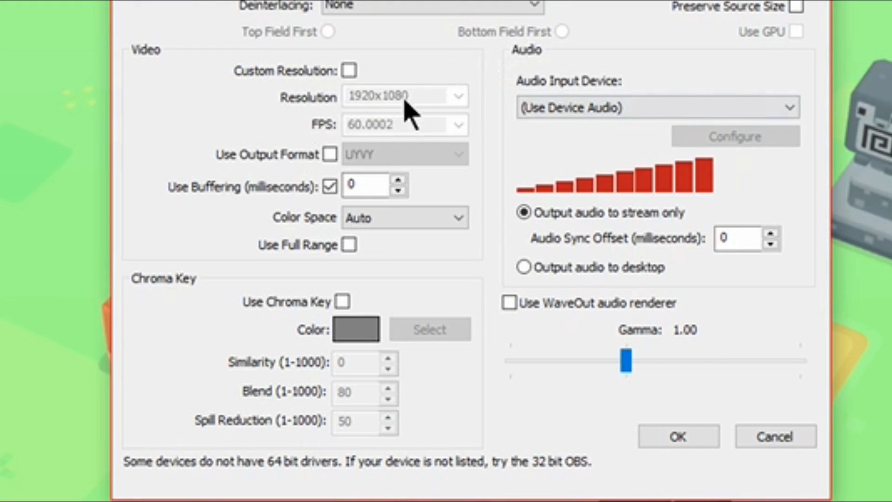
{"action": "mouse_move", "coordinate": [338, 111]}
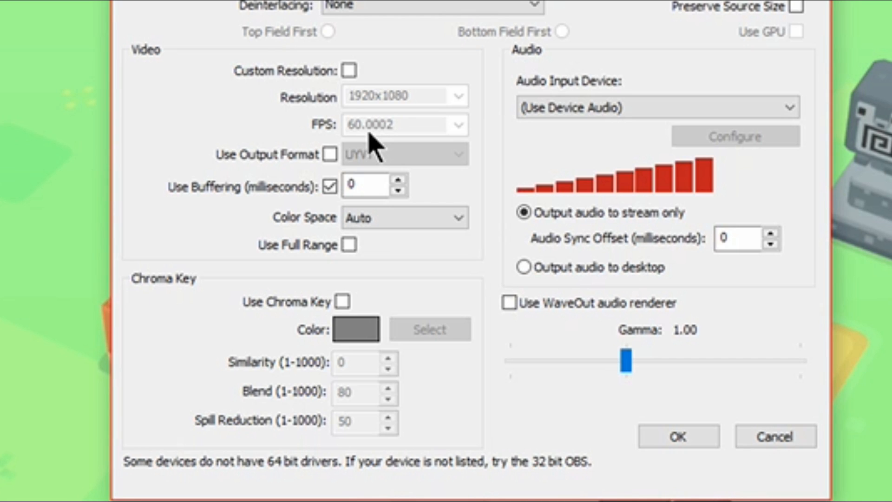
{"action": "mouse_move", "coordinate": [730, 146]}
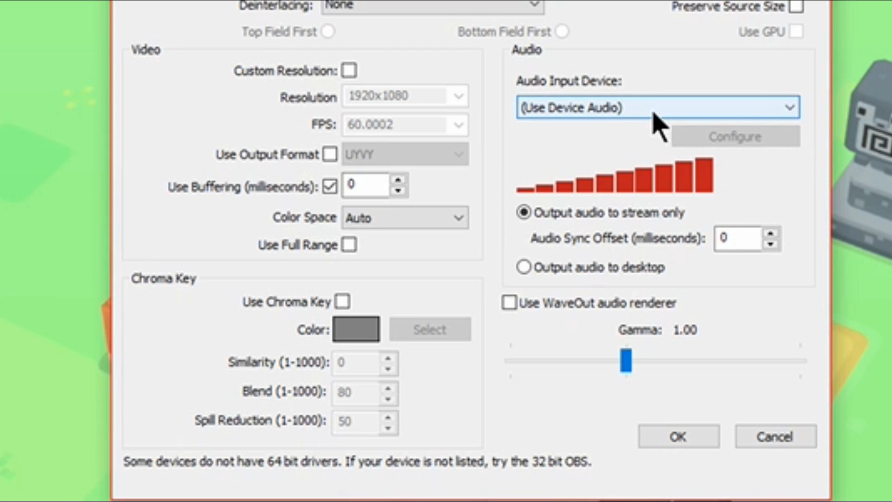
{"action": "left_click", "coordinate": [653, 107]}
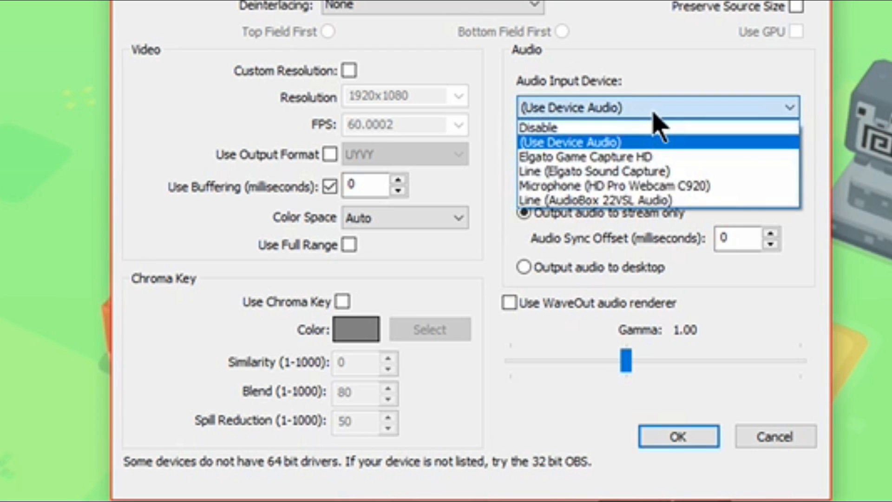
{"action": "mouse_move", "coordinate": [608, 157]}
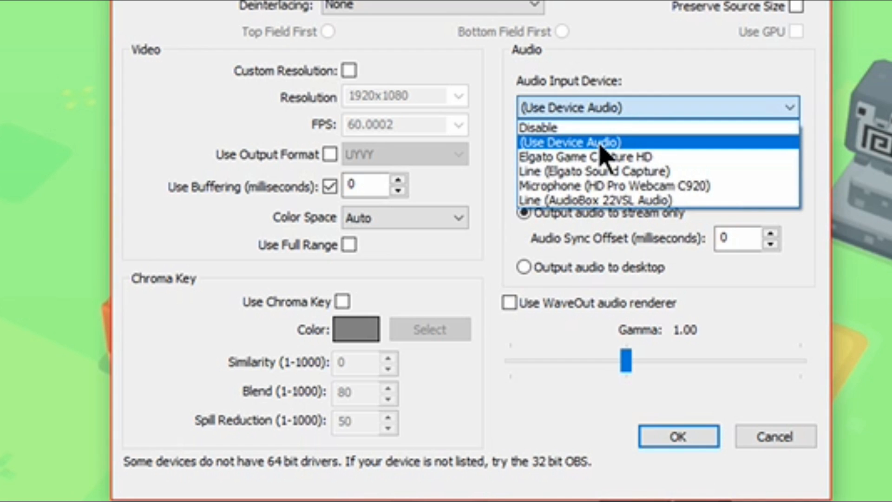
{"action": "left_click", "coordinate": [569, 142]}
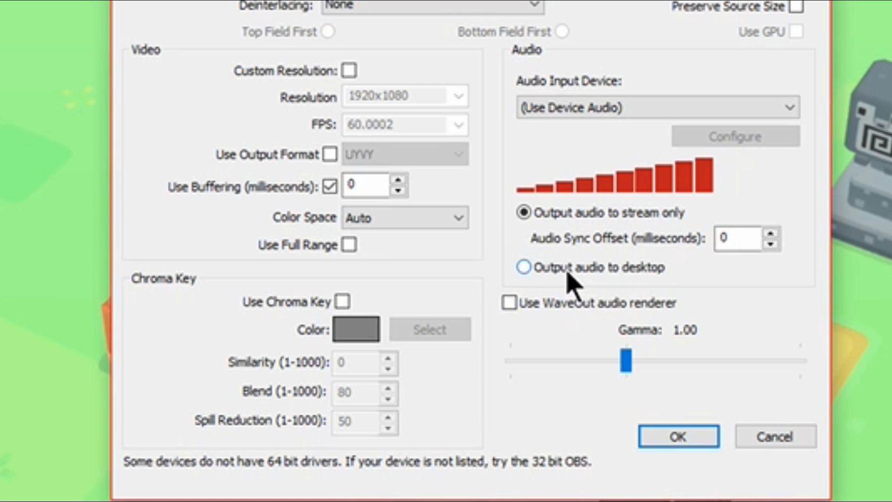
{"action": "mouse_move", "coordinate": [592, 280]}
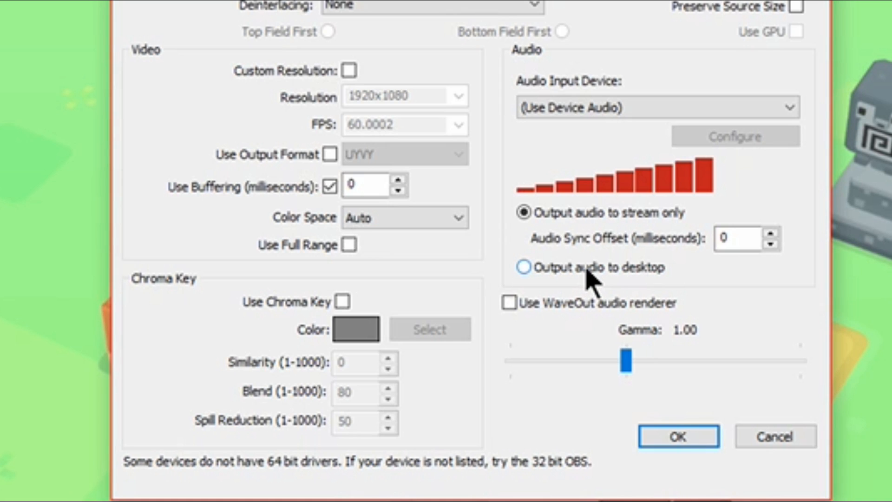
{"action": "mouse_move", "coordinate": [578, 273]}
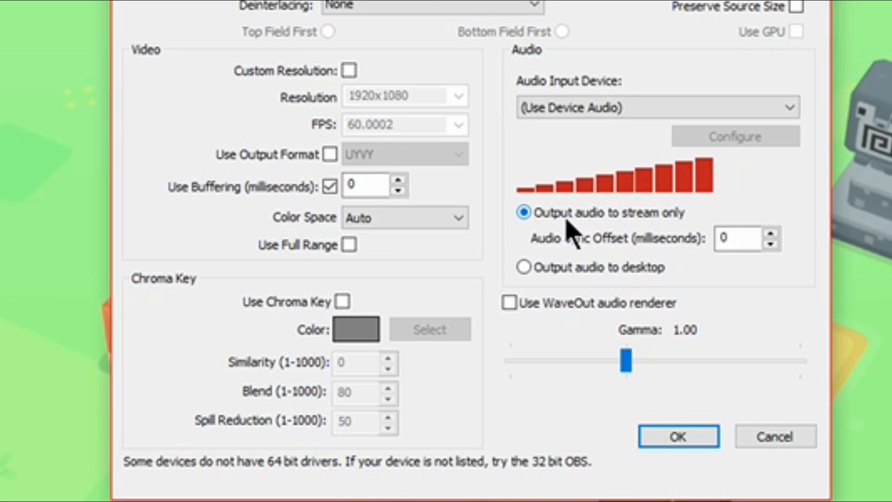
{"action": "mouse_move", "coordinate": [629, 429]}
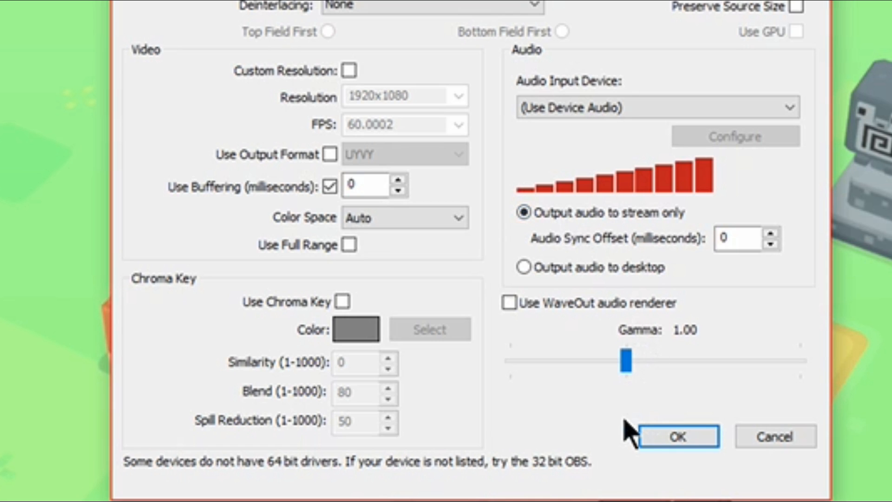
Confirm the Elgato capture settings so the live game feed shows in the preview
{"action": "left_click", "coordinate": [677, 436]}
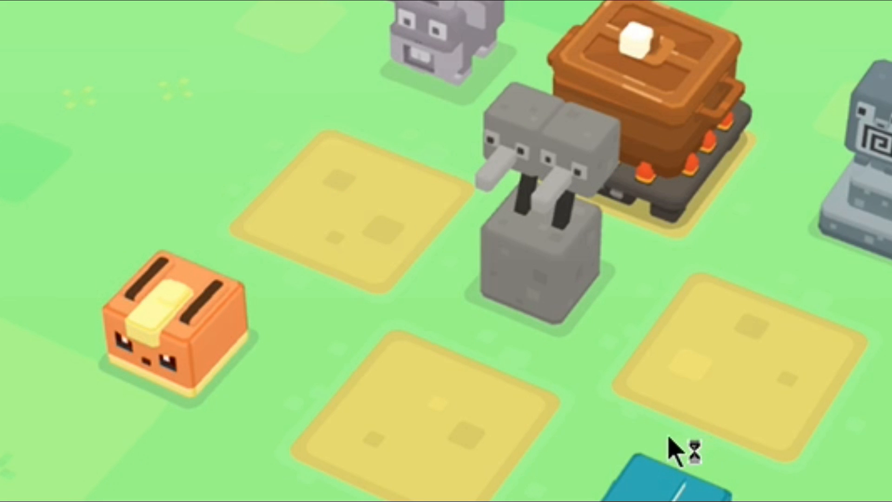
{"action": "mouse_move", "coordinate": [639, 208]}
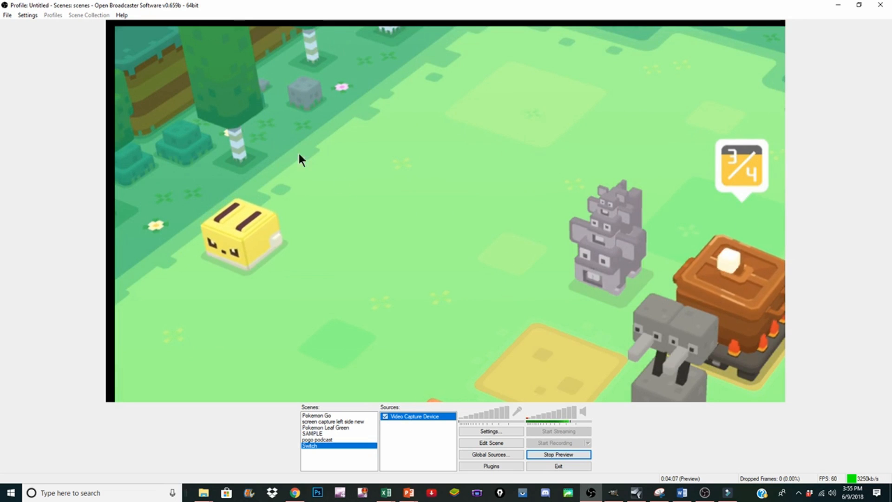
{"action": "mouse_move", "coordinate": [432, 224]}
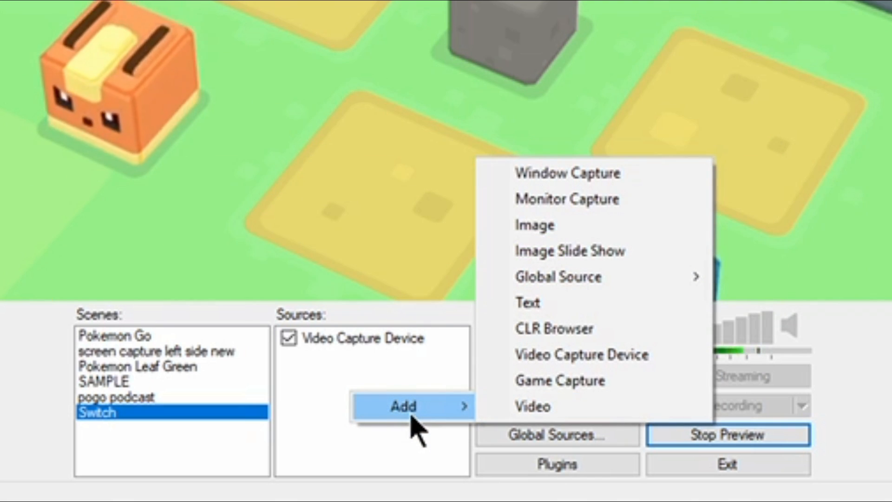
{"action": "mouse_move", "coordinate": [423, 432]}
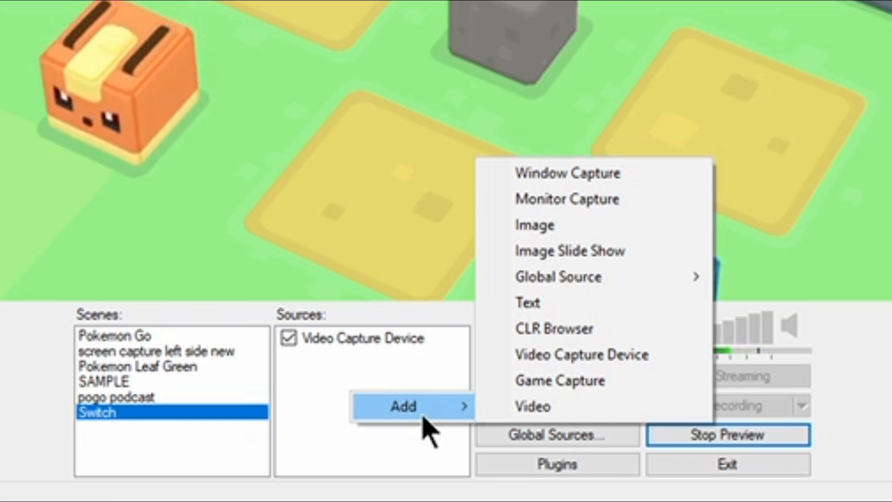
{"action": "mouse_move", "coordinate": [559, 276]}
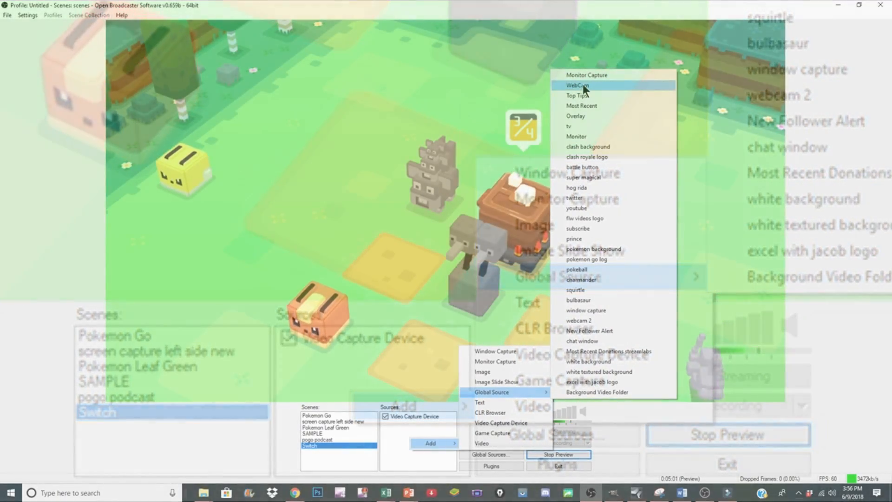
Add the WebCam global source over the game preview, then hide it from view
{"action": "left_click", "coordinate": [578, 86]}
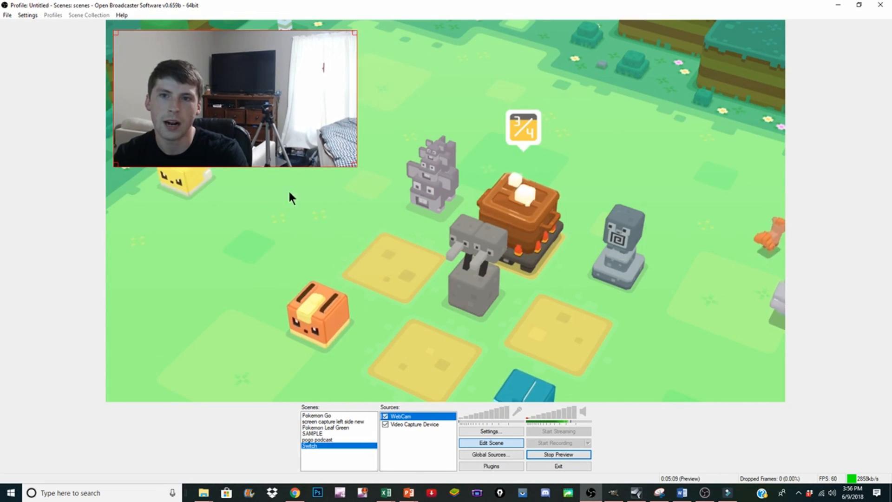
{"action": "left_click", "coordinate": [385, 416]}
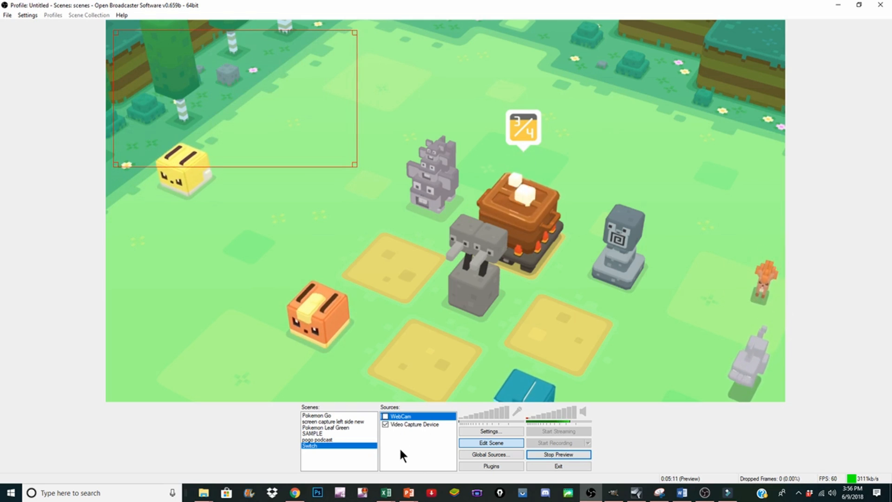